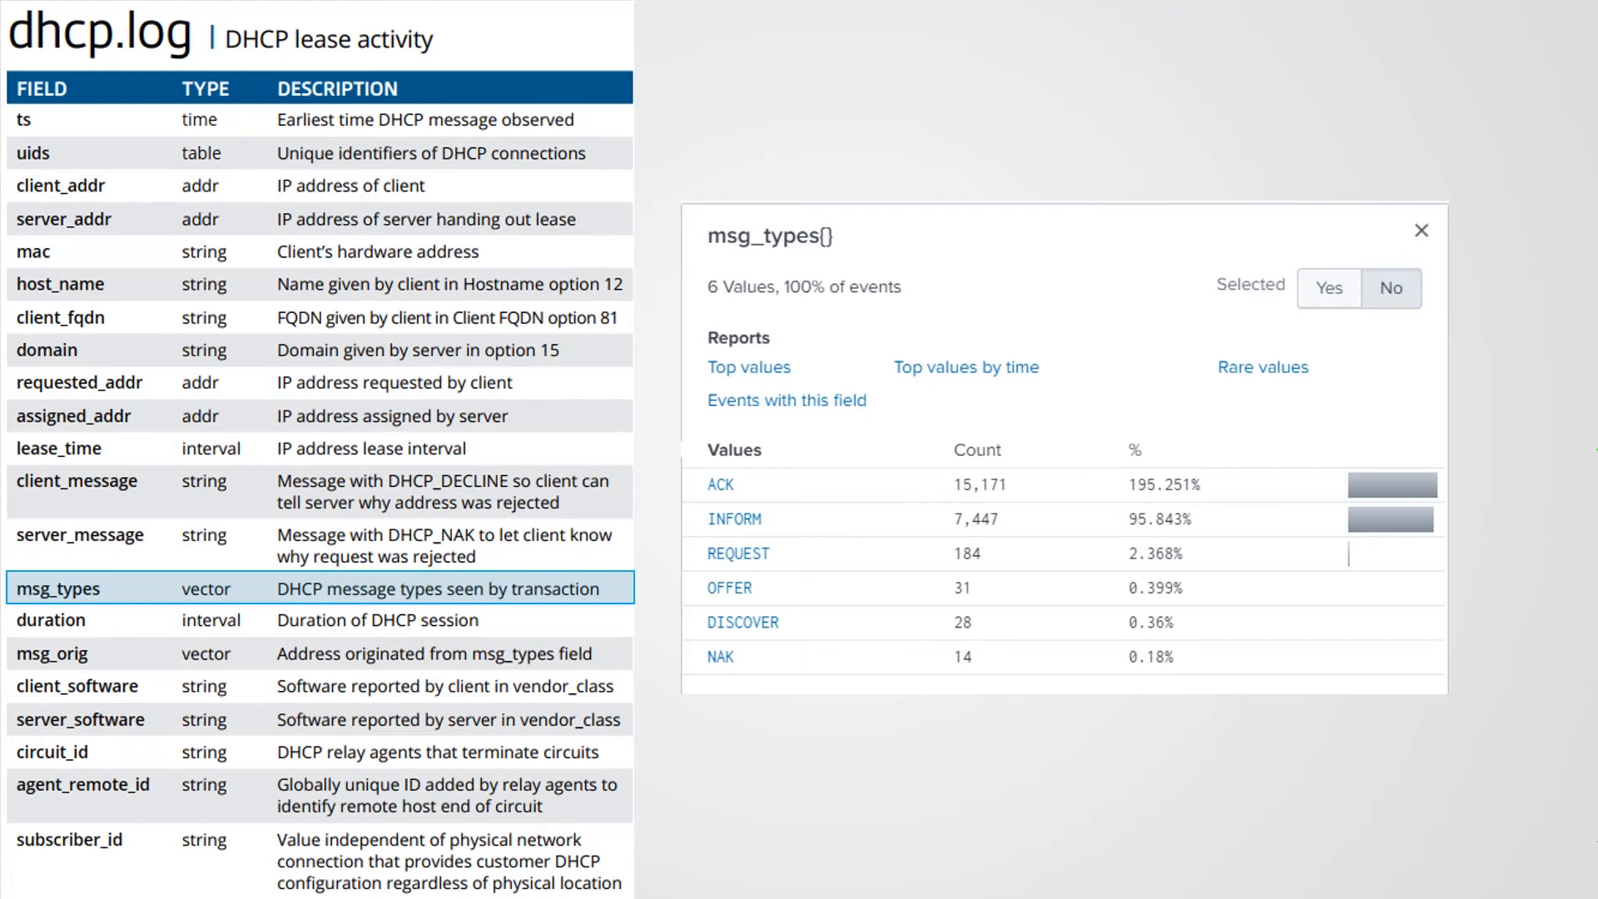
Step: Advance the slide animation to the duration row and its Splunk summary of 12 values
{"action": "left_click", "coordinate": [49, 620]}
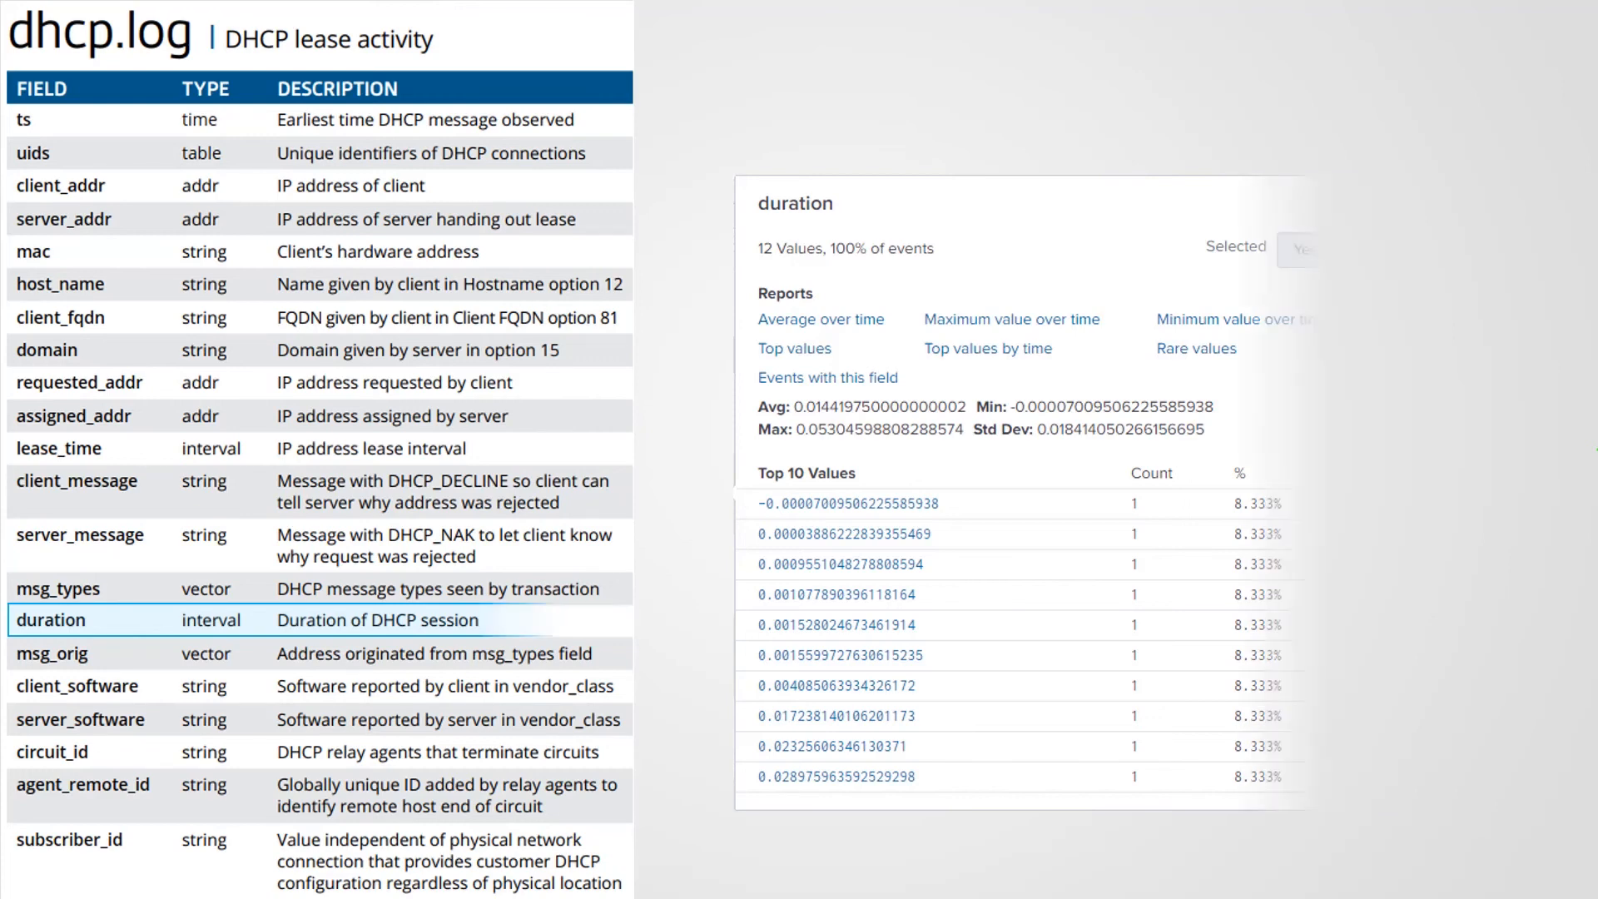
Step: Remove the duration screenshot and highlight the subscriber_id field row
{"action": "left_click", "coordinate": [77, 654]}
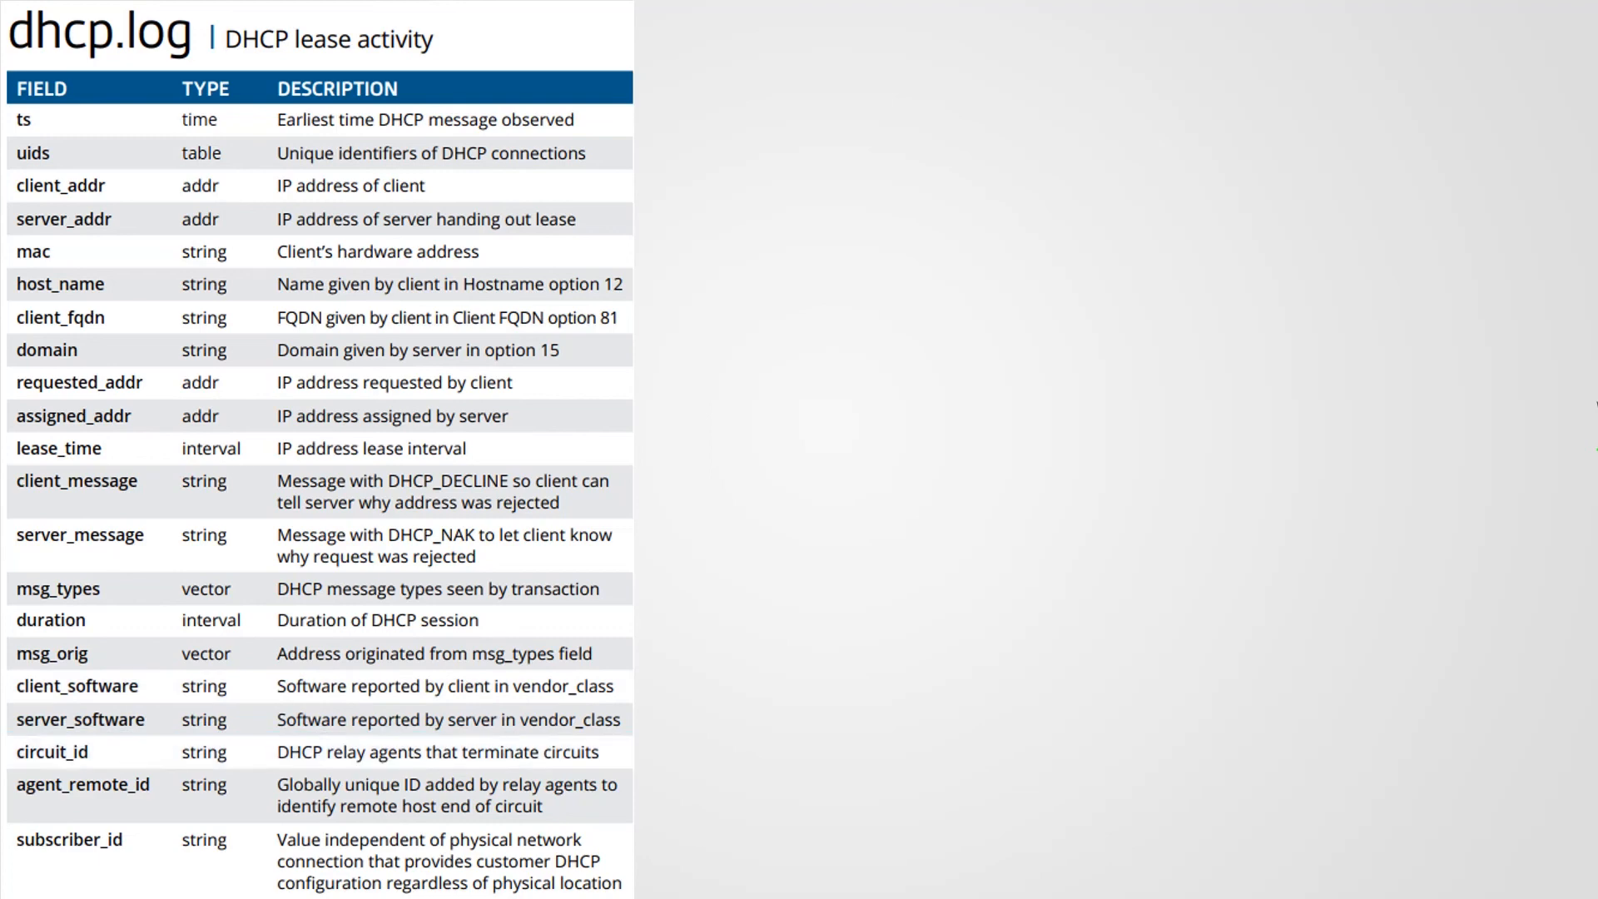
{"action": "left_click", "coordinate": [71, 859]}
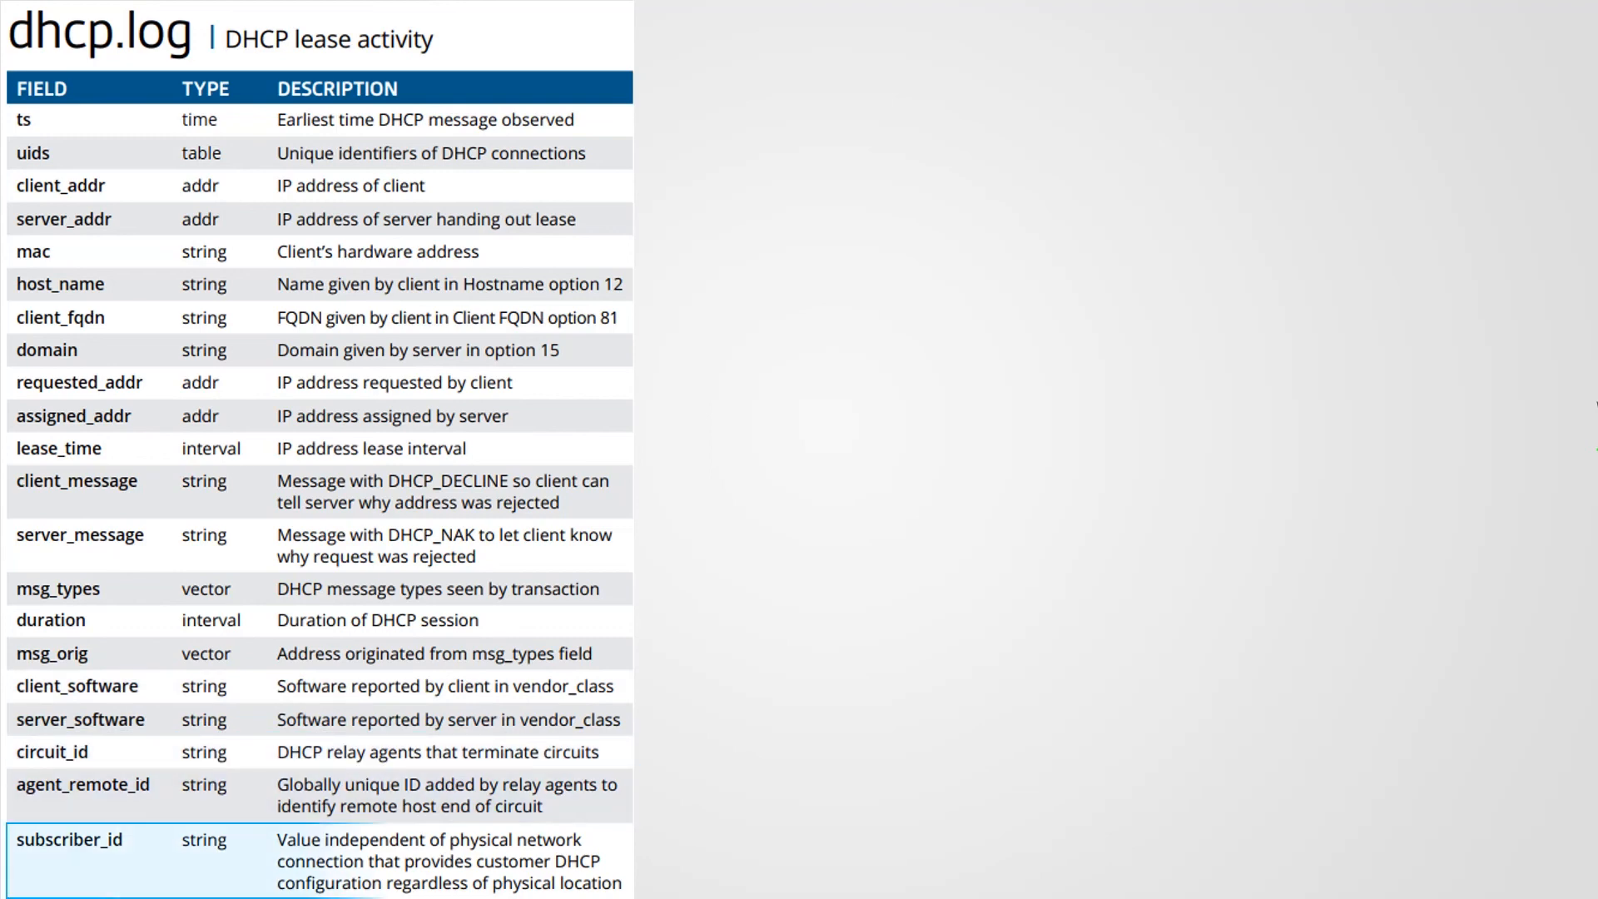